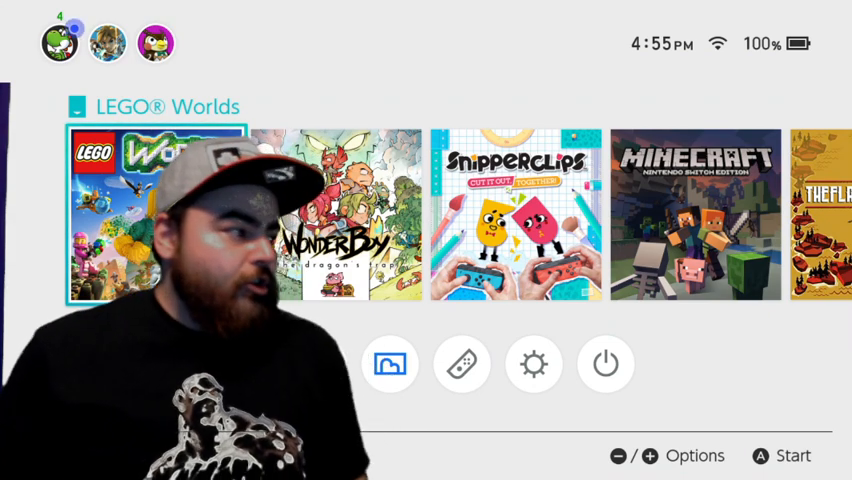
Step: Reach the user page's Social-Media Settings showing Facebook linked and Twitter unlinked
left_click(56, 40)
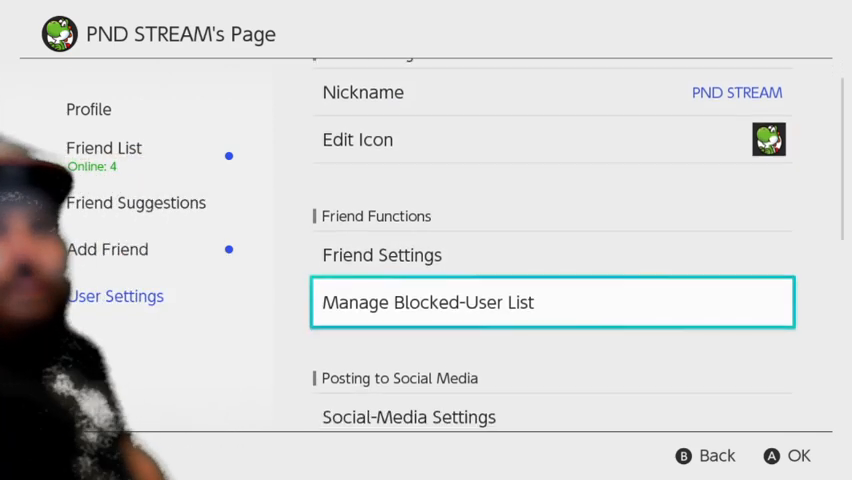
scroll("down", 3)
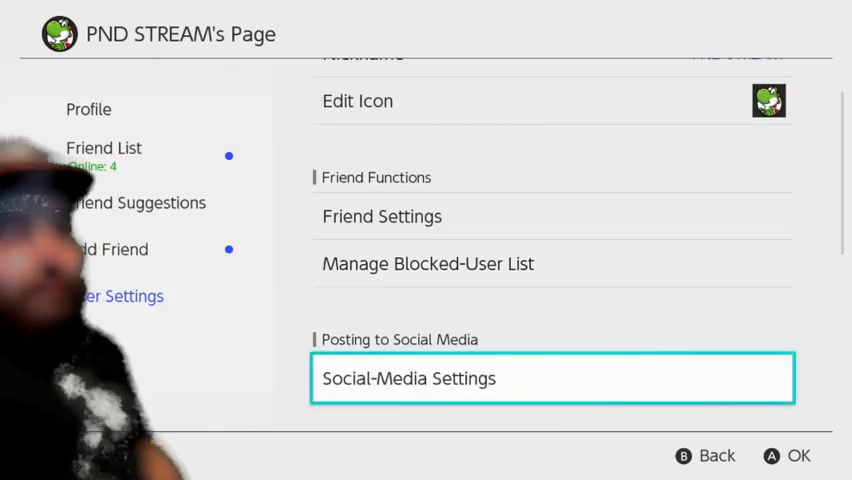
left_click(552, 378)
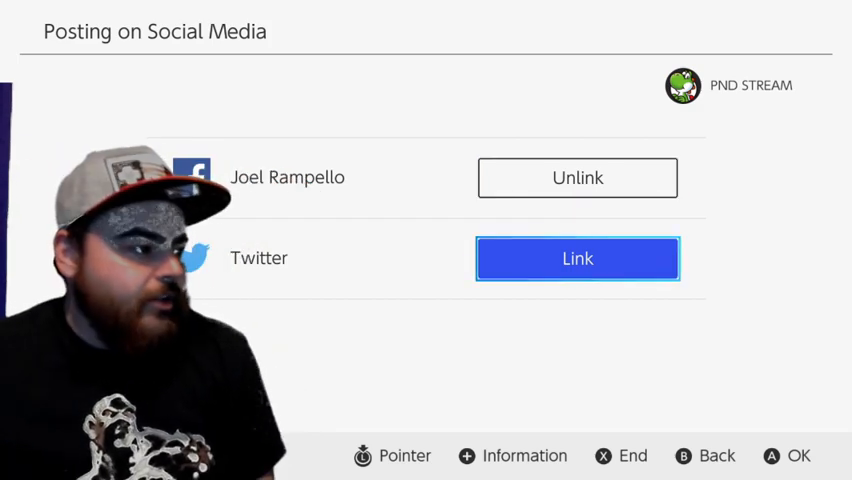
Step: Start linking Twitter to open the hidden browser on Nintendo.com, landing on a cannot-be-displayed page
left_click(576, 258)
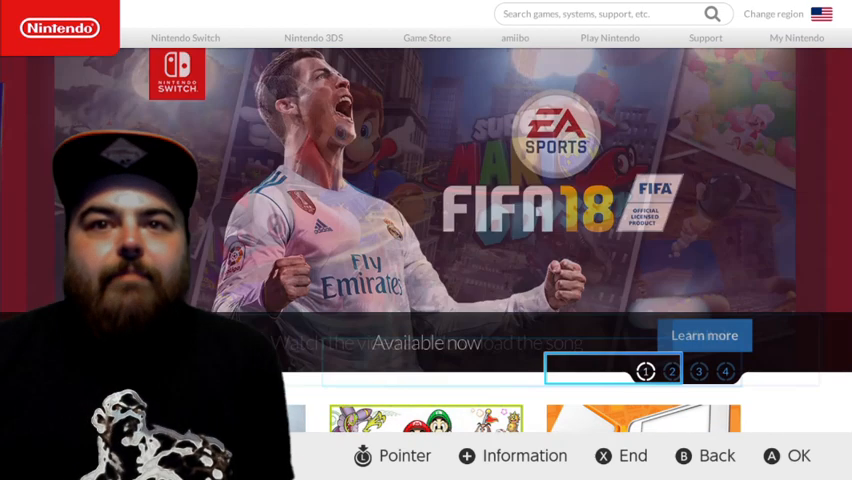
scroll("down", 3)
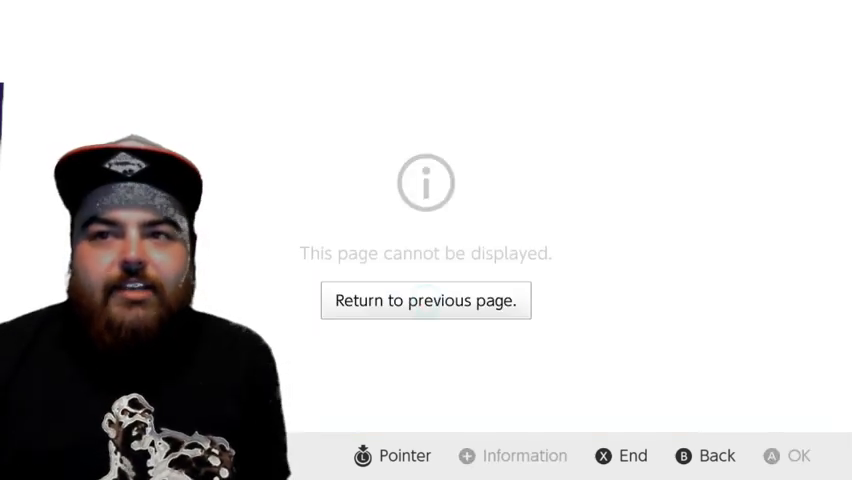
Step: Return to the previous page and enter 'youtube' in the Nintendo Support search box
left_click(424, 300)
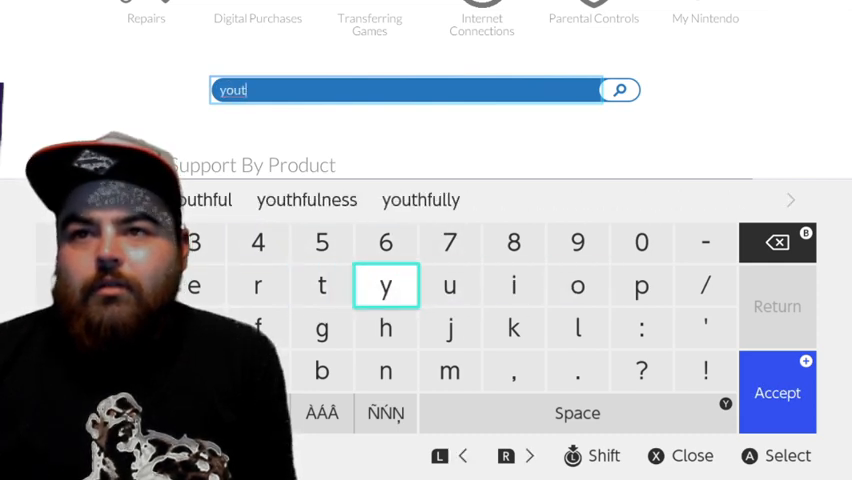
left_click(320, 370)
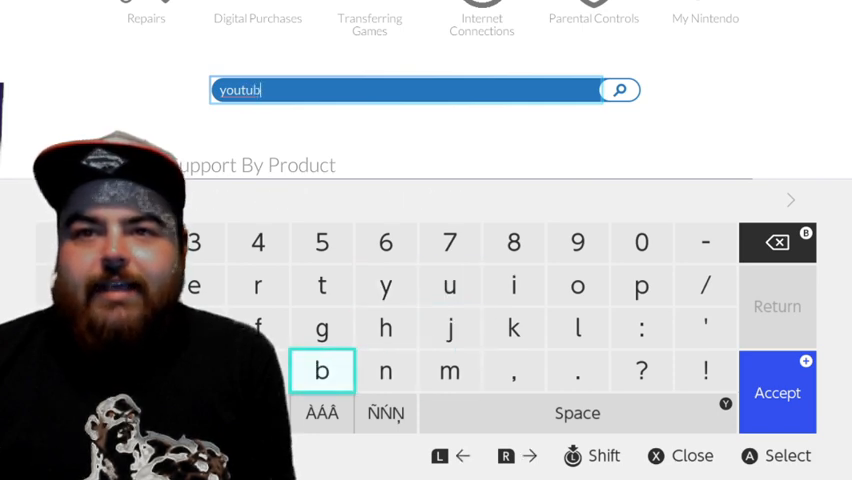
left_click(194, 284)
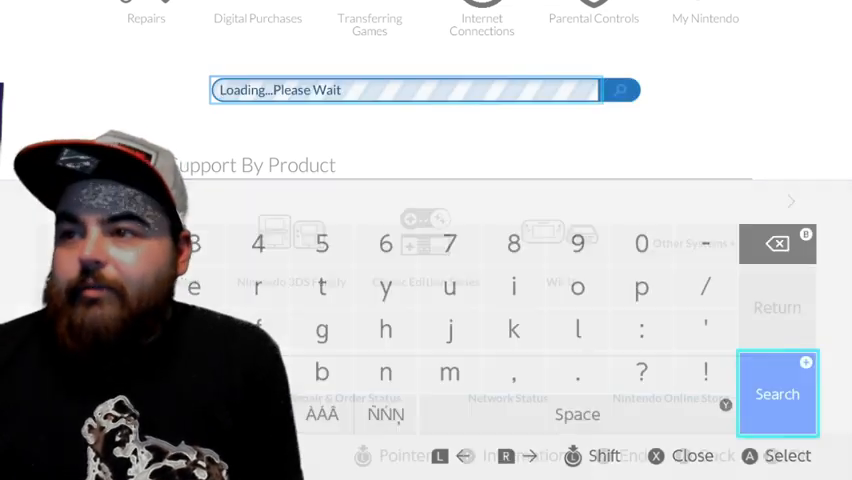
Step: Submit the youtube search and follow 'How to Sign In to YouTube' to the YouTube Help site
left_click(776, 392)
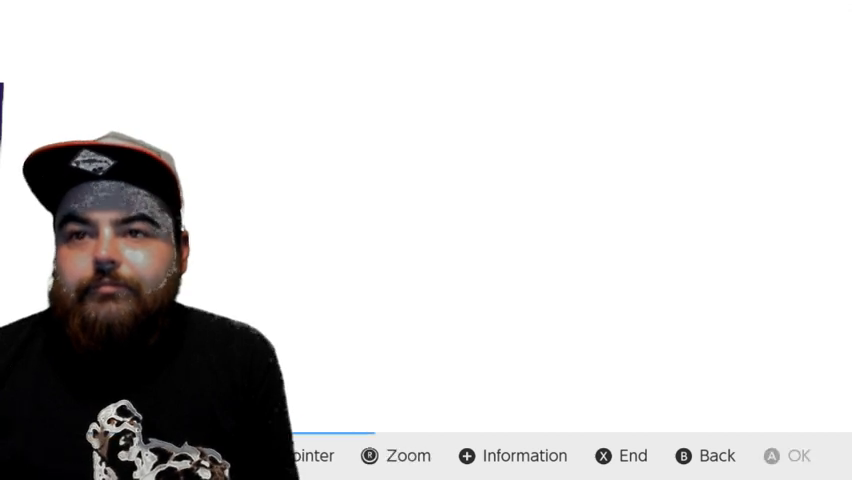
left_click(770, 128)
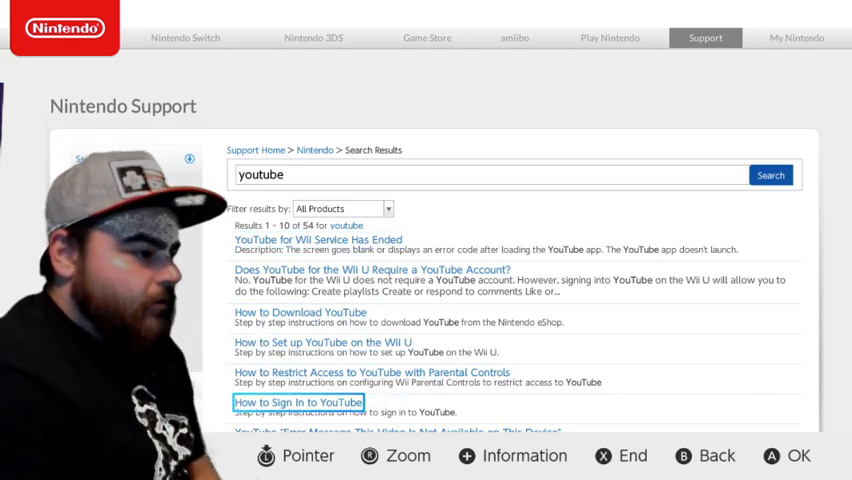
left_click(300, 402)
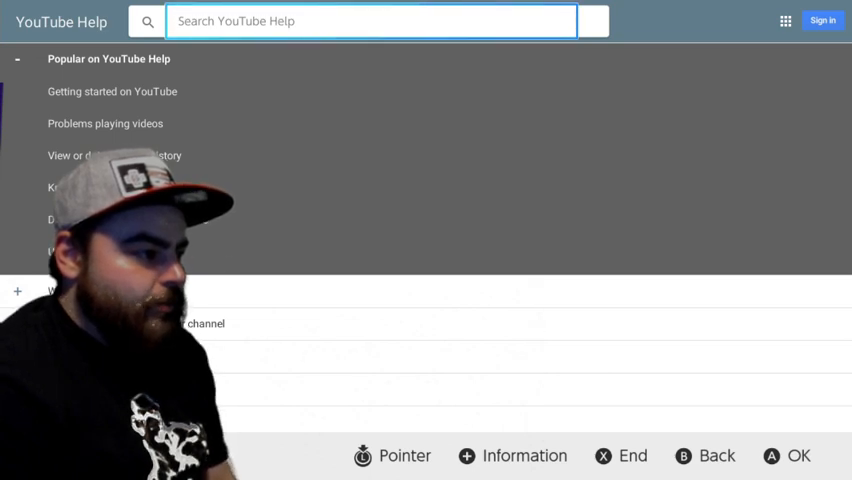
Step: Search YouTube Help for 'facebook' and reach the wrong video title/thumbnail on Facebook article
left_click(370, 20)
type("f")
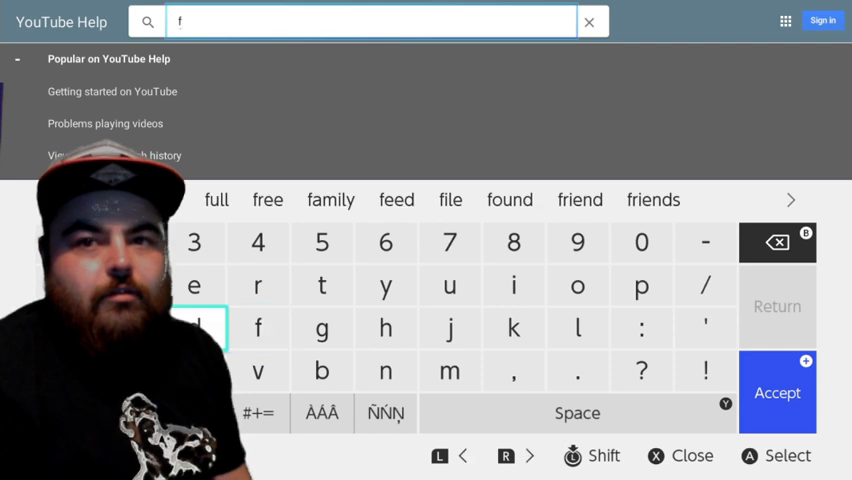
type("ac")
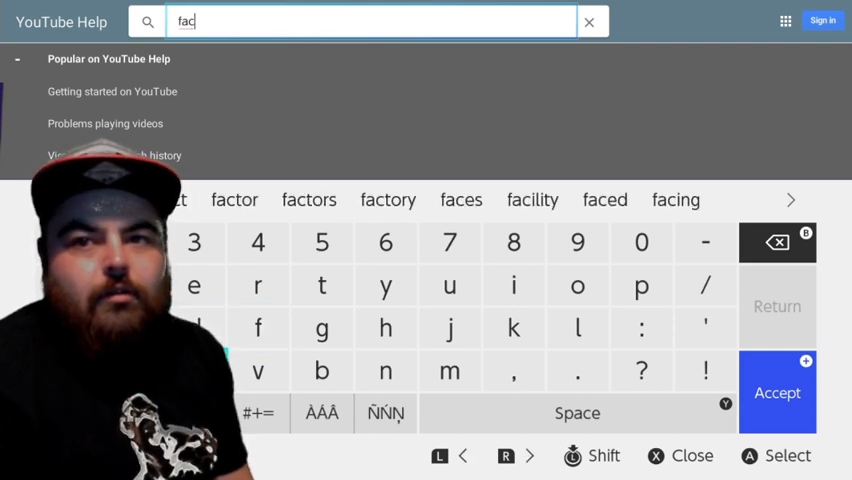
left_click(194, 284)
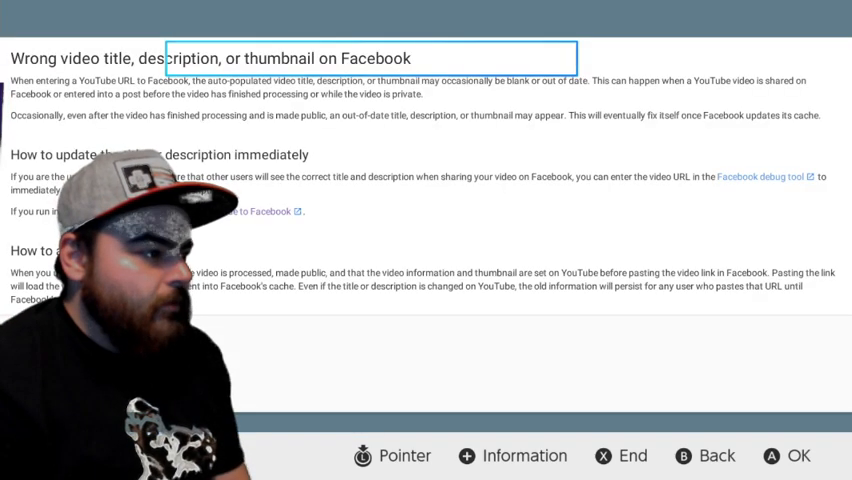
Step: Follow the Facebook Debug tool link and go Home to the signed-in News Feed
scroll("up", 3)
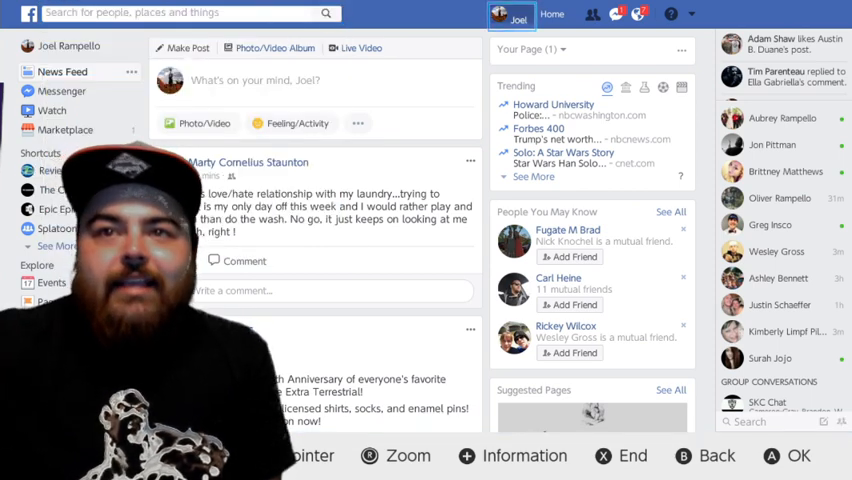
left_click(524, 48)
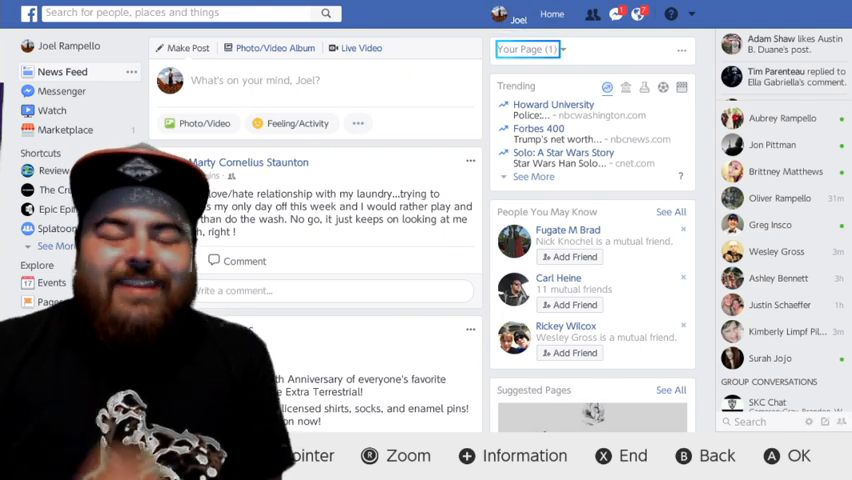